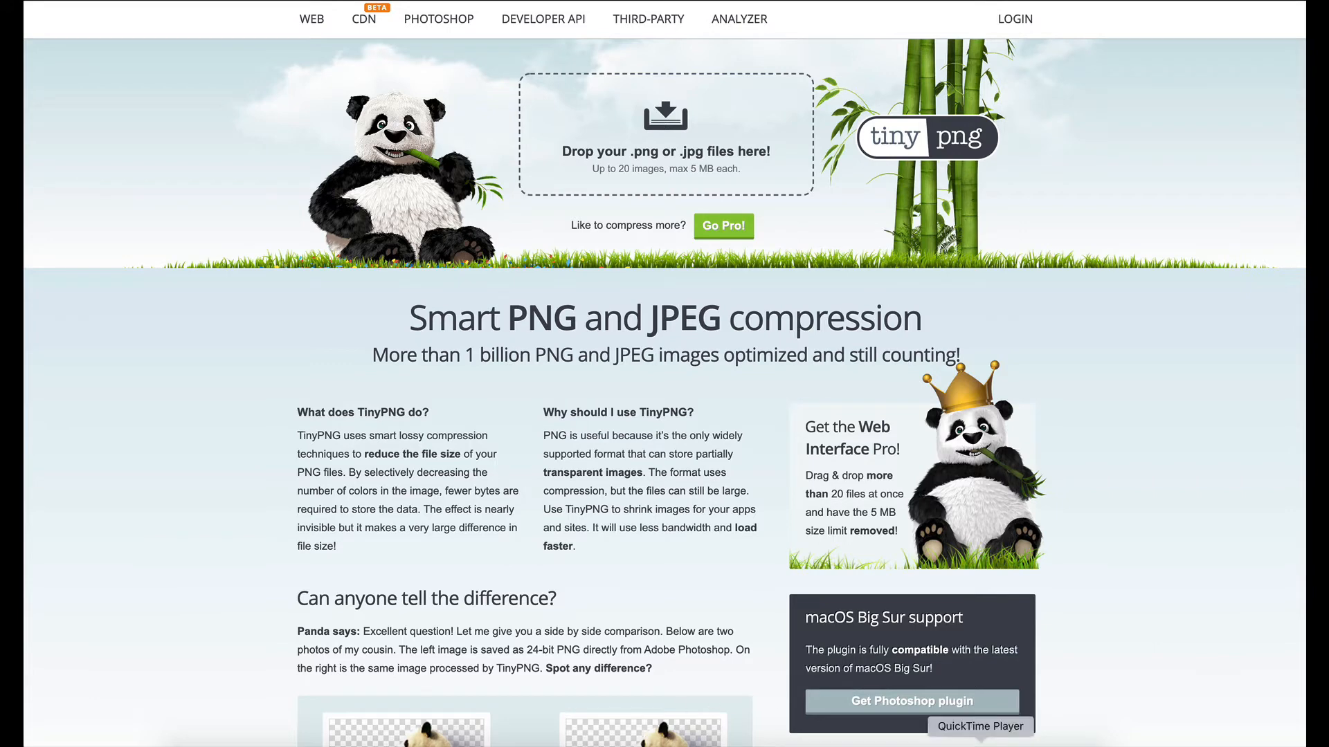
pyautogui.moveTo(981, 686)
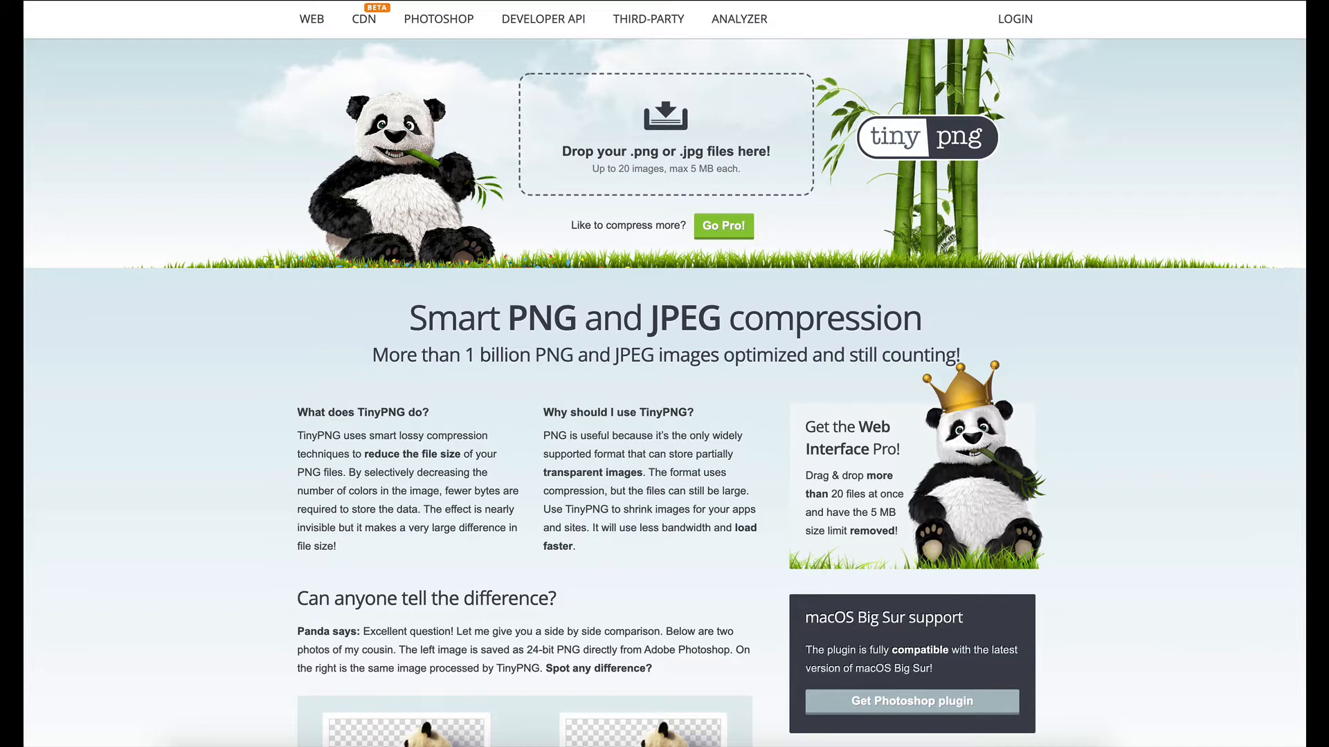
pyautogui.moveTo(631, 197)
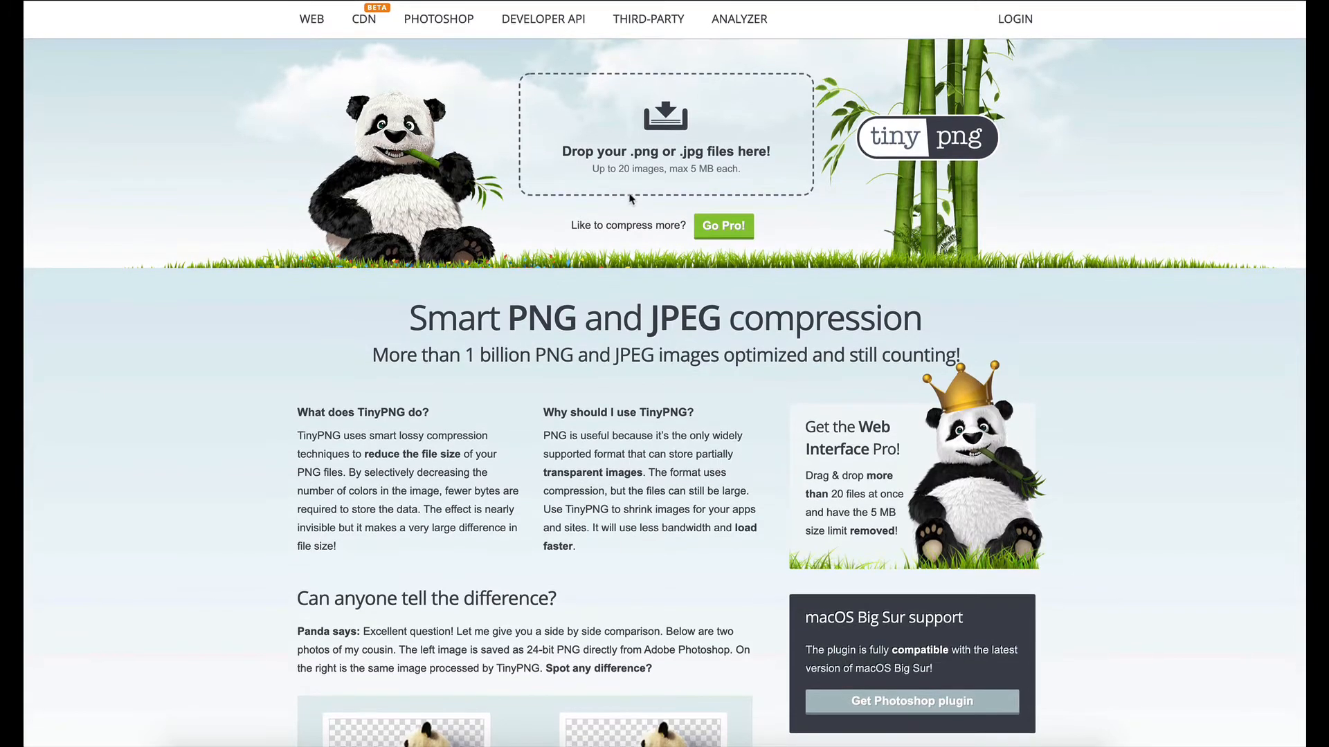
pyautogui.moveTo(631, 207)
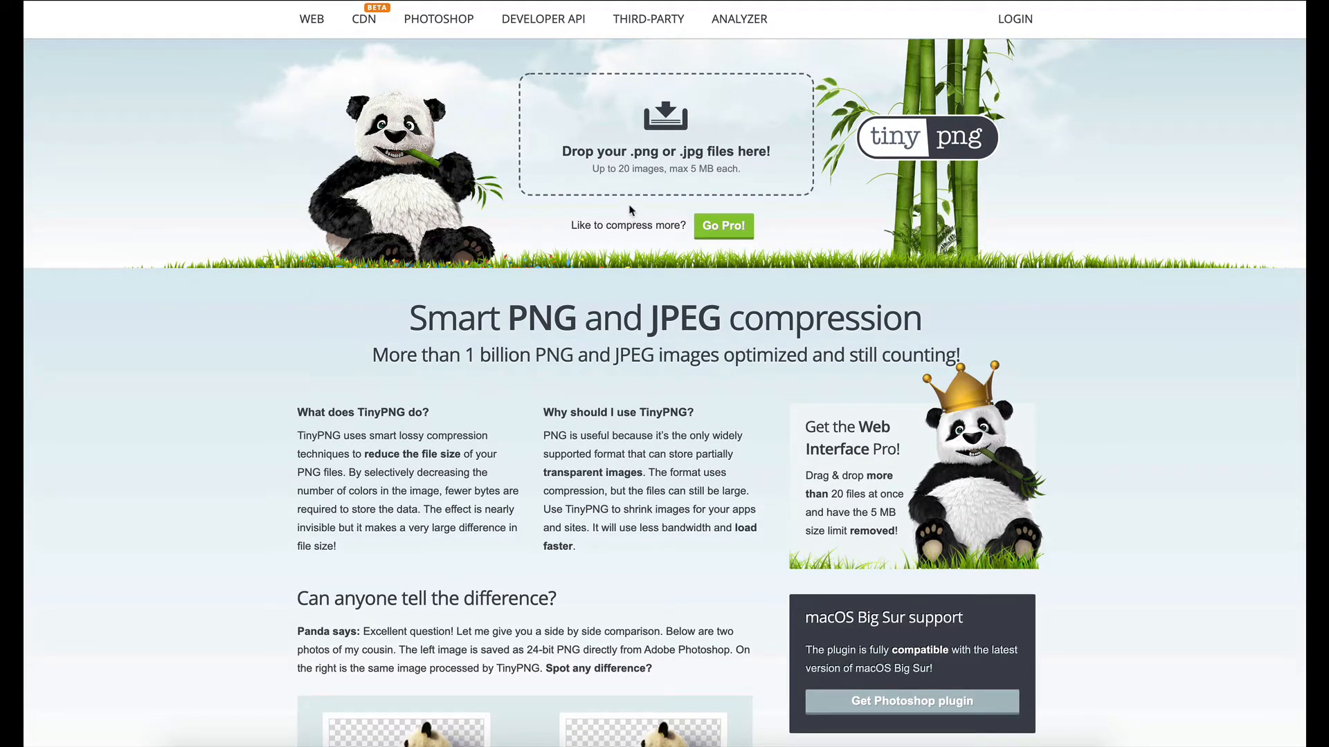
pyautogui.moveTo(641, 221)
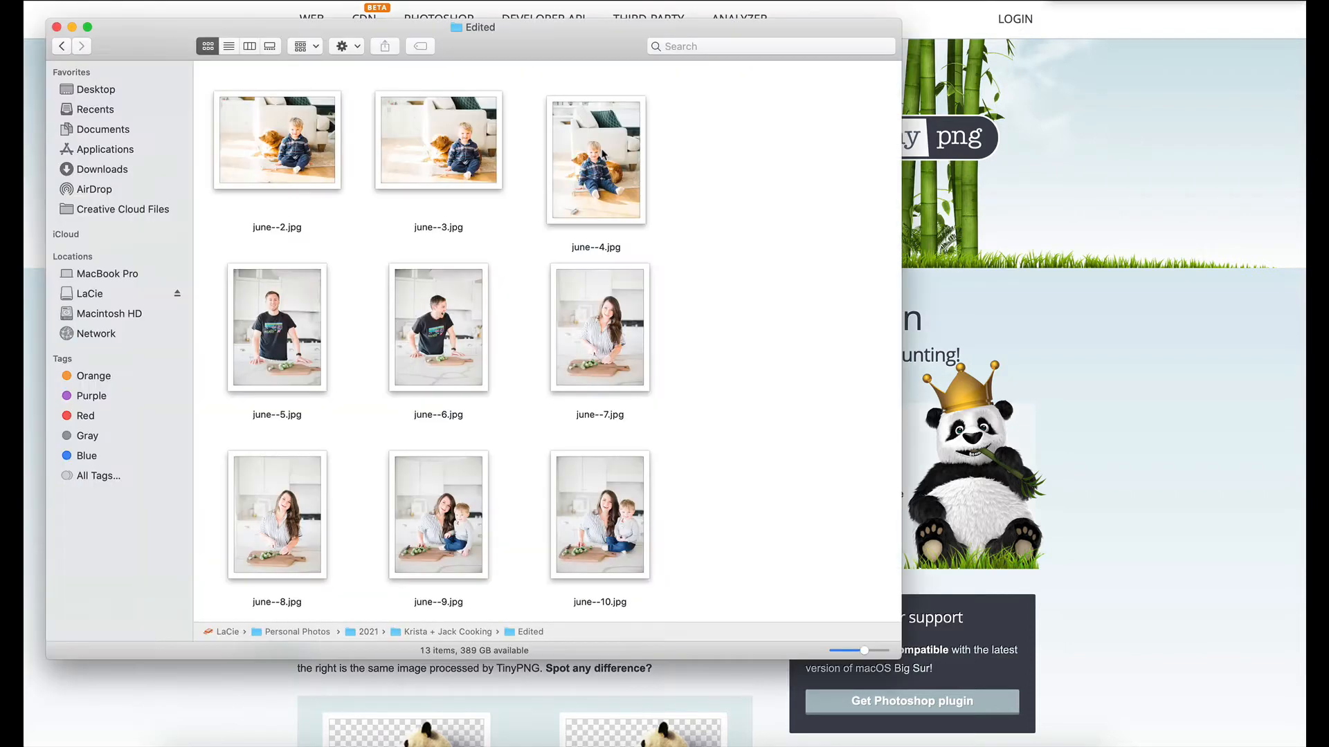
# Step: Scroll through the 13 edited cooking photos in LaCie > Personal Photos > 2021 > Krista + Jack Cooking > Edited
pyautogui.scroll(-3)
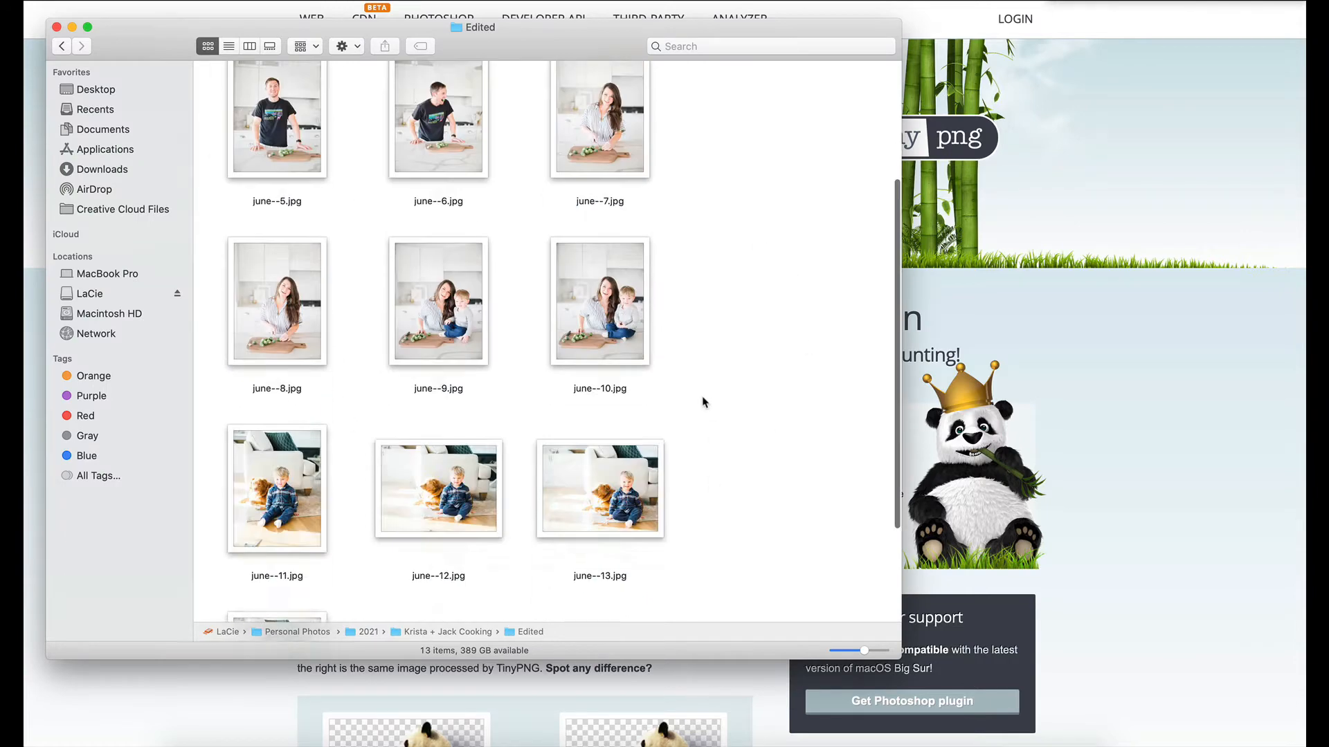
pyautogui.scroll(-3)
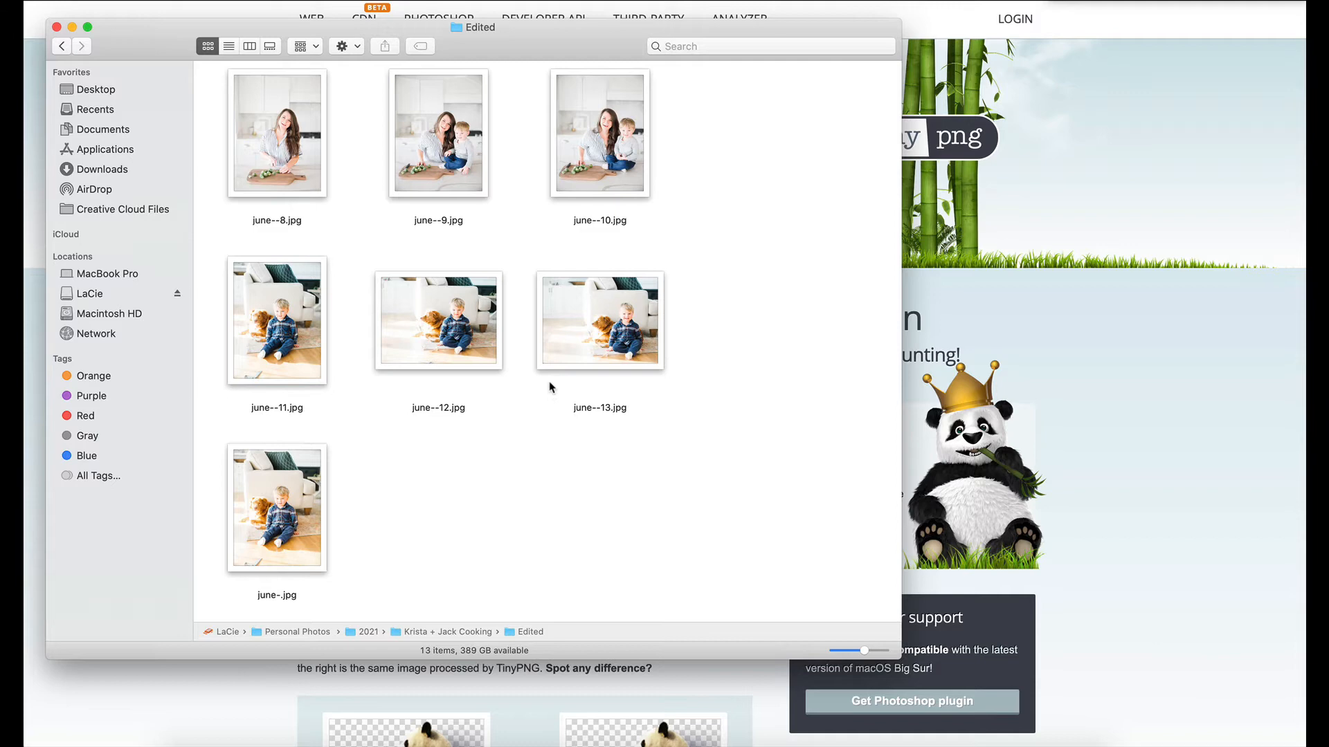
pyautogui.moveTo(549, 372)
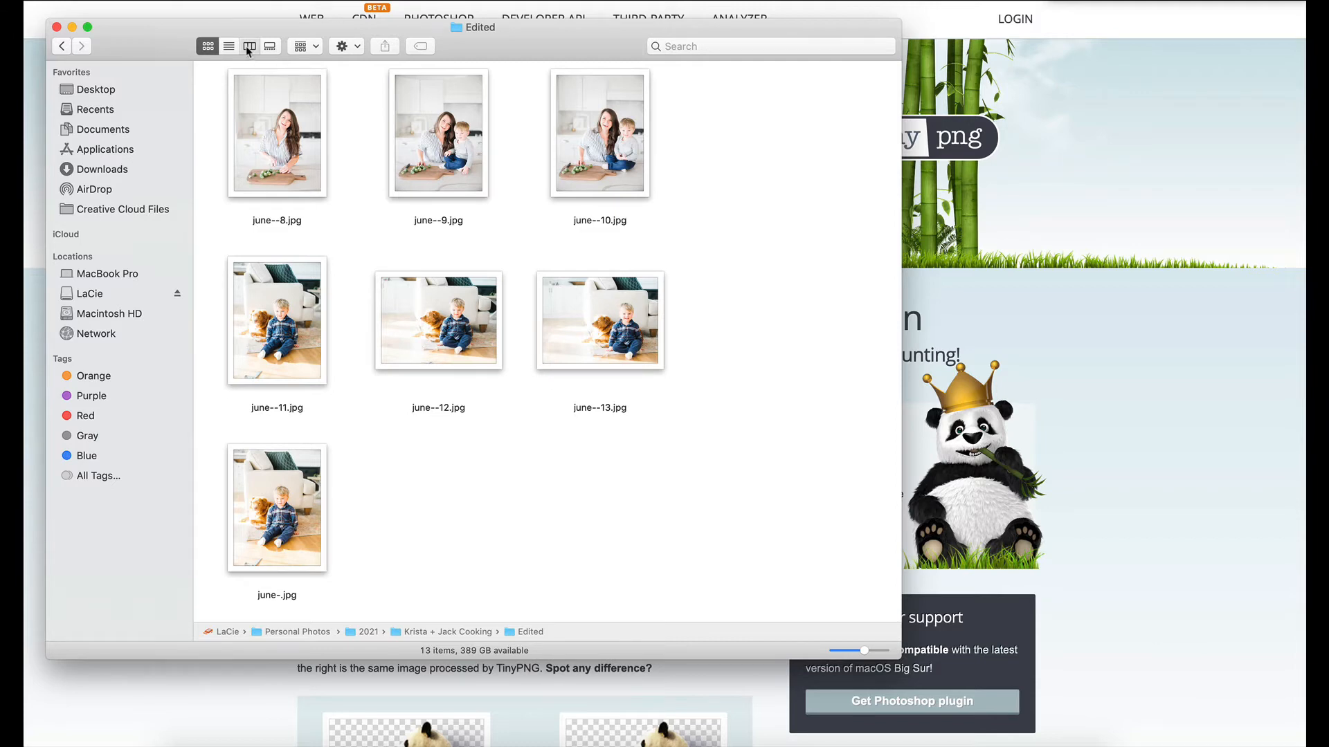
pyautogui.click(249, 46)
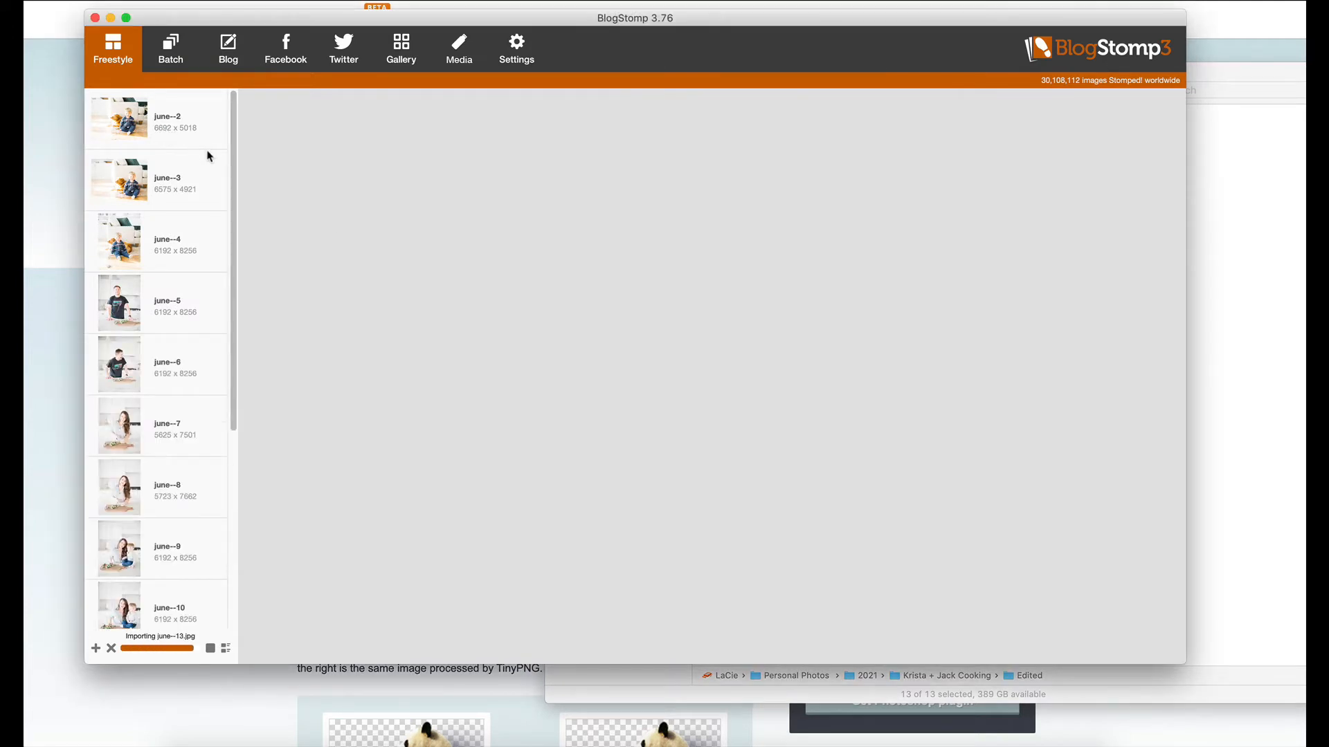
# Step: Batch-resize all 13 photos with the Krista 1400 style and Stomp It! to a Stomped! folder
pyautogui.click(169, 49)
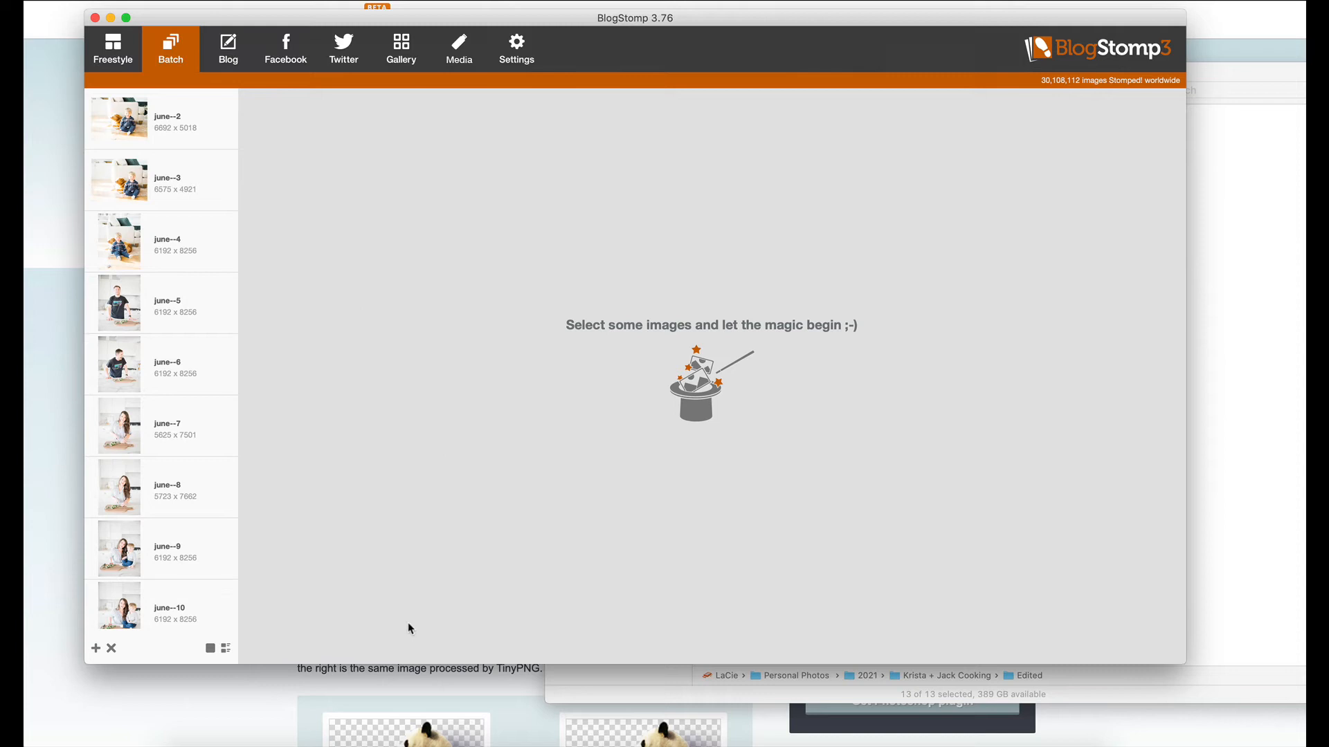
pyautogui.moveTo(256, 668)
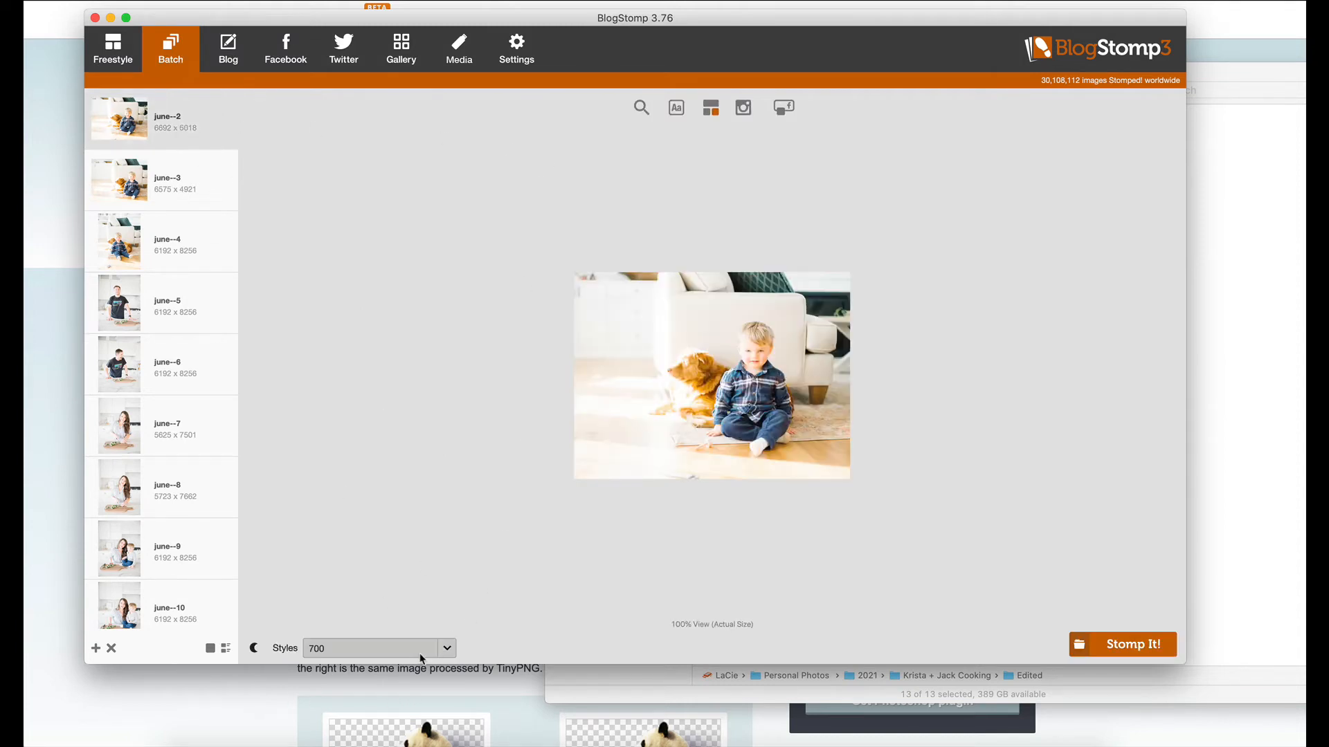
pyautogui.click(446, 647)
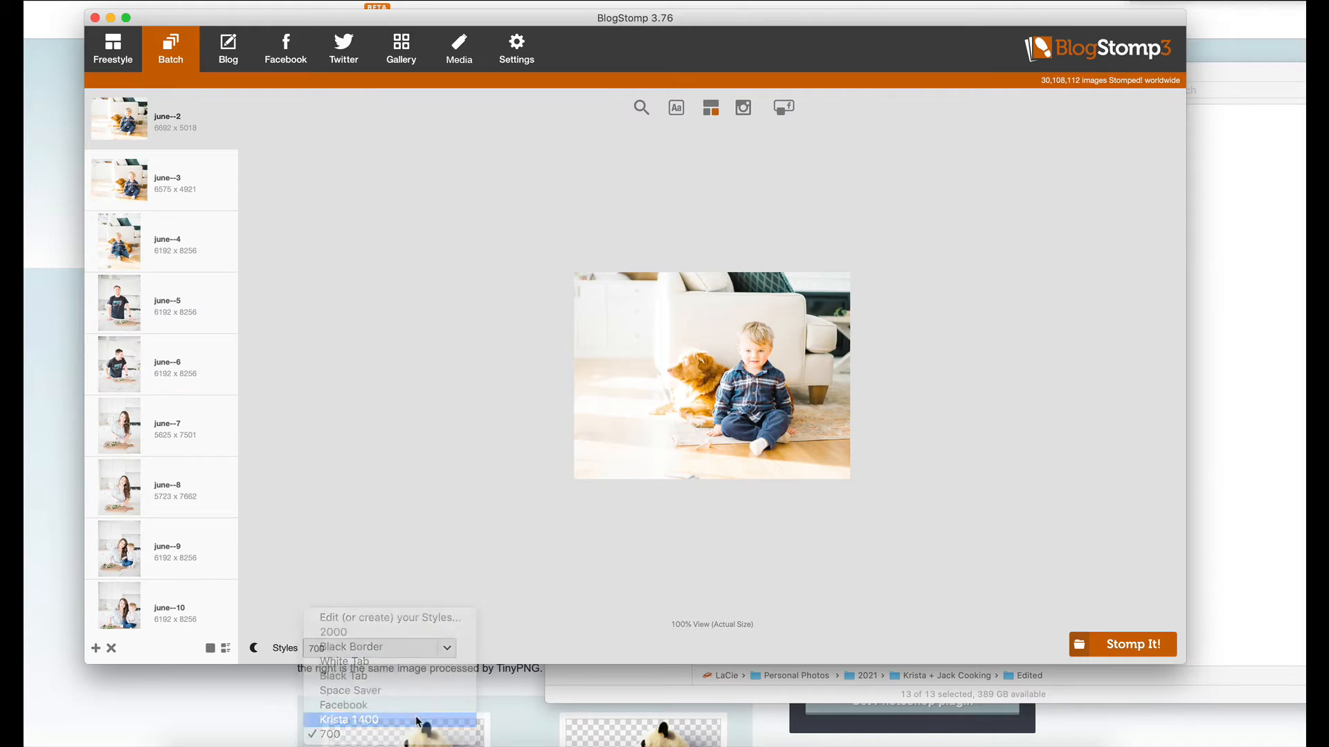
pyautogui.click(349, 720)
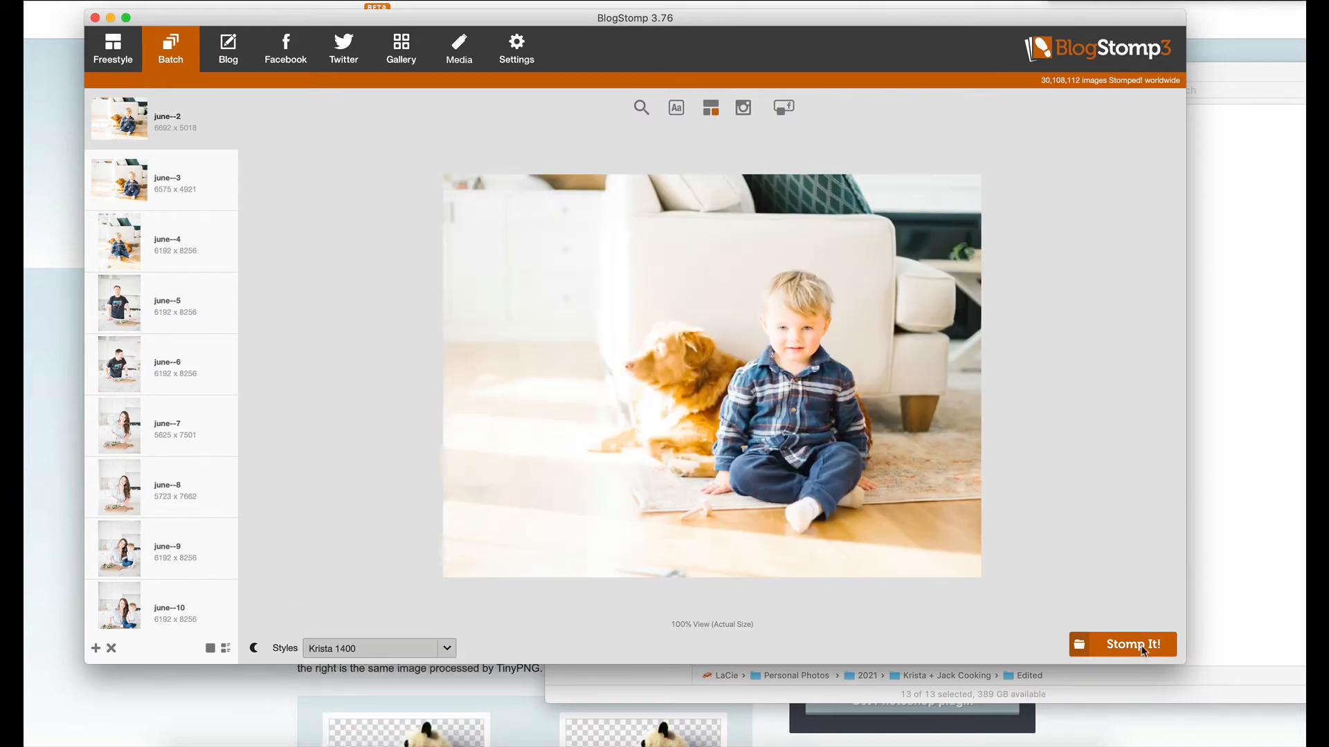
pyautogui.click(1122, 645)
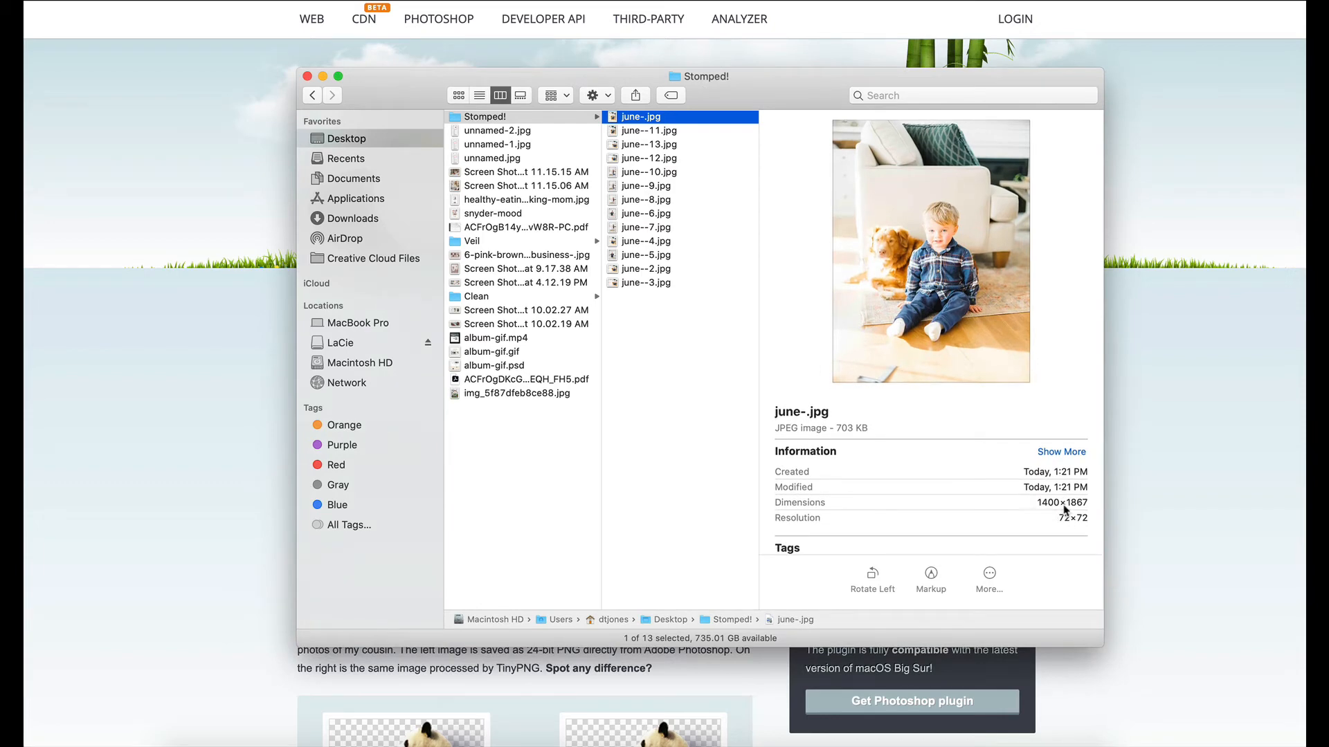
# Step: Select all 13 resized 1400×1867 JPEGs in Desktop > Stomped! for upload to TinyPNG
pyautogui.scroll(-3)
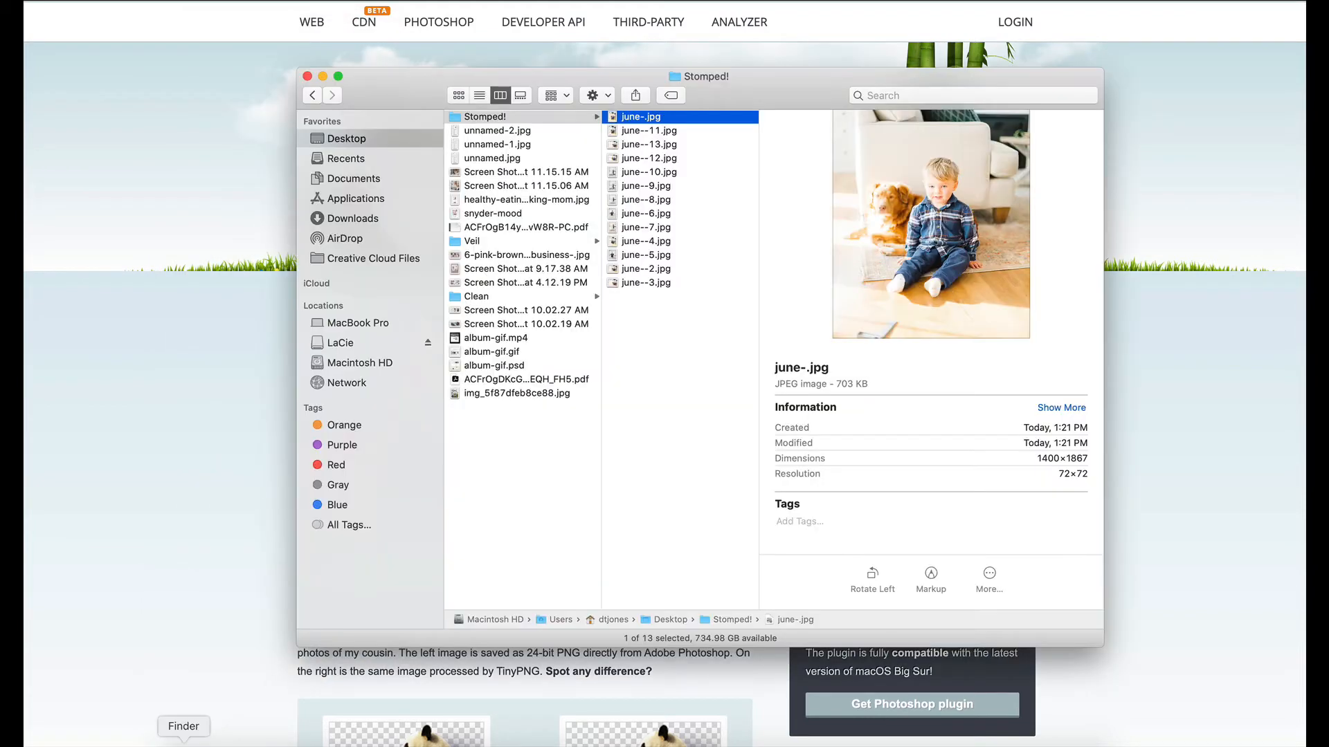
pyautogui.press('cmd+a')
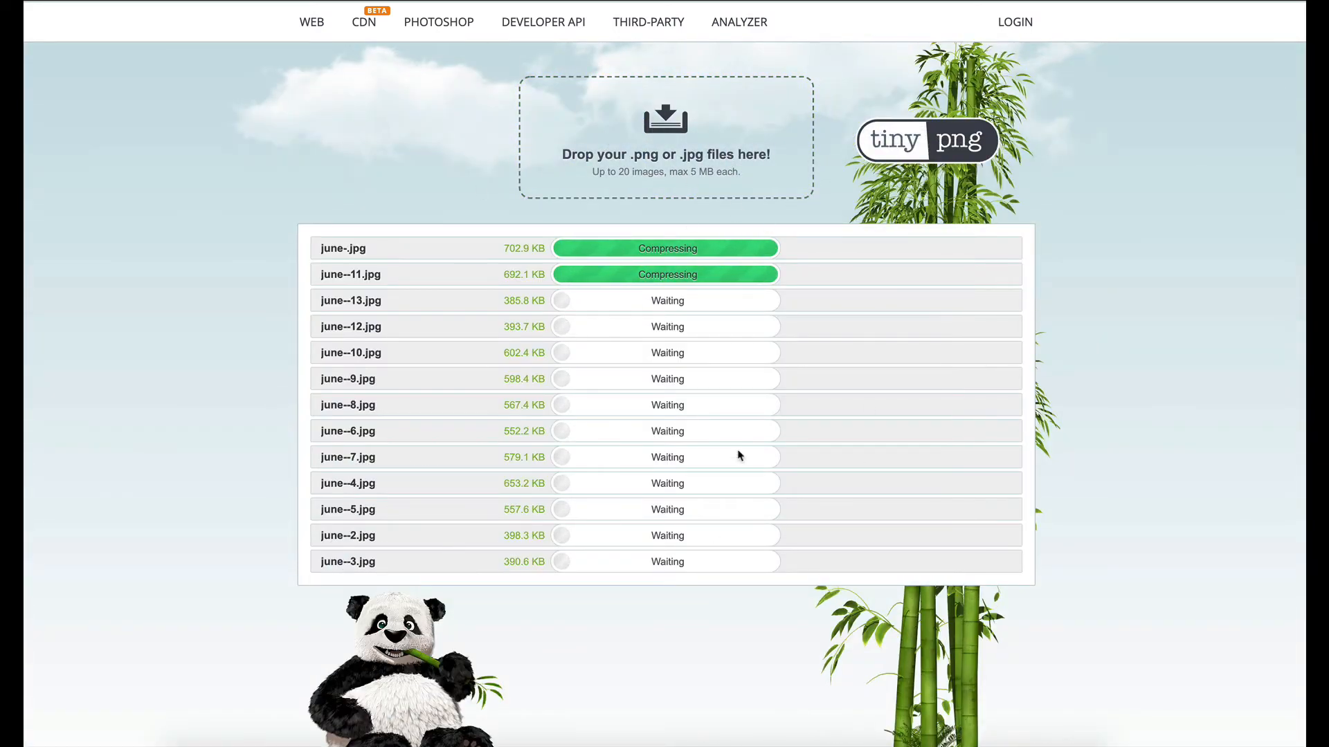
# Step: Watch the 13 uploaded photos compress on TinyPNG, each shrinking about 65–75%
pyautogui.scroll(-3)
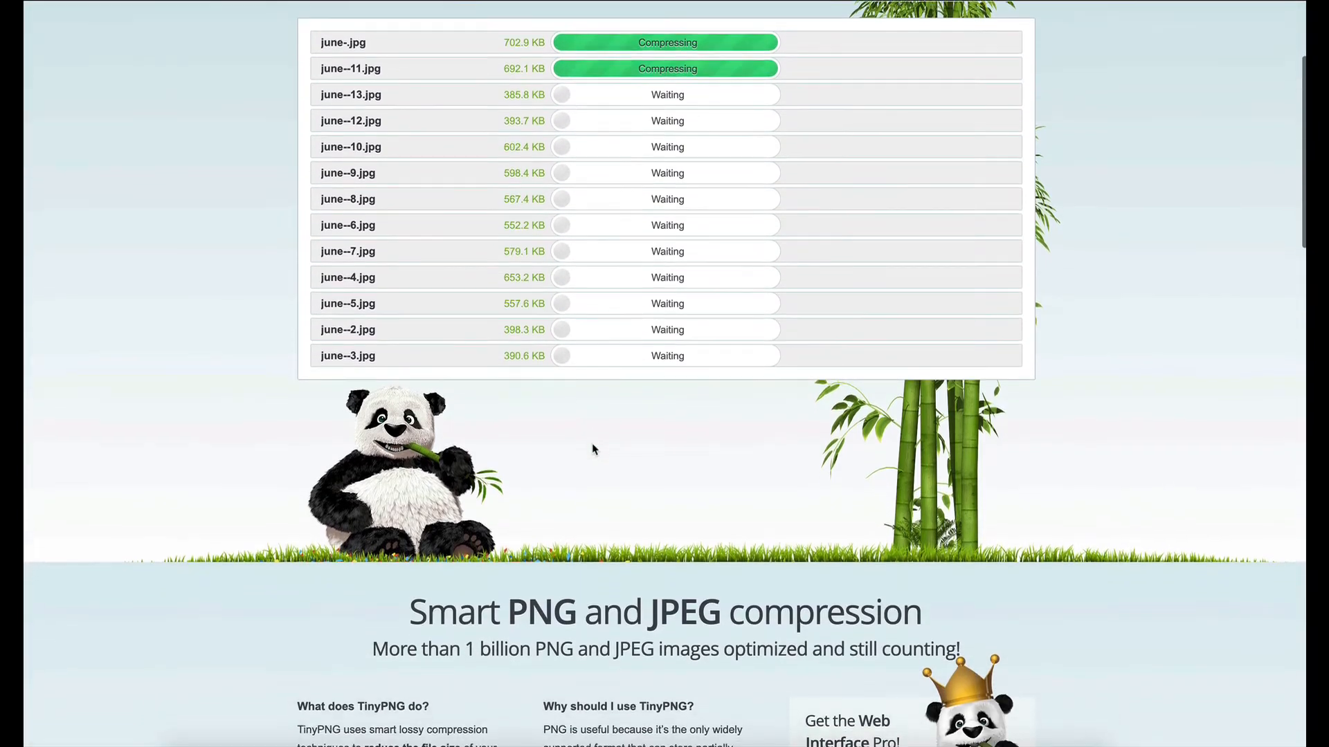
pyautogui.scroll(3)
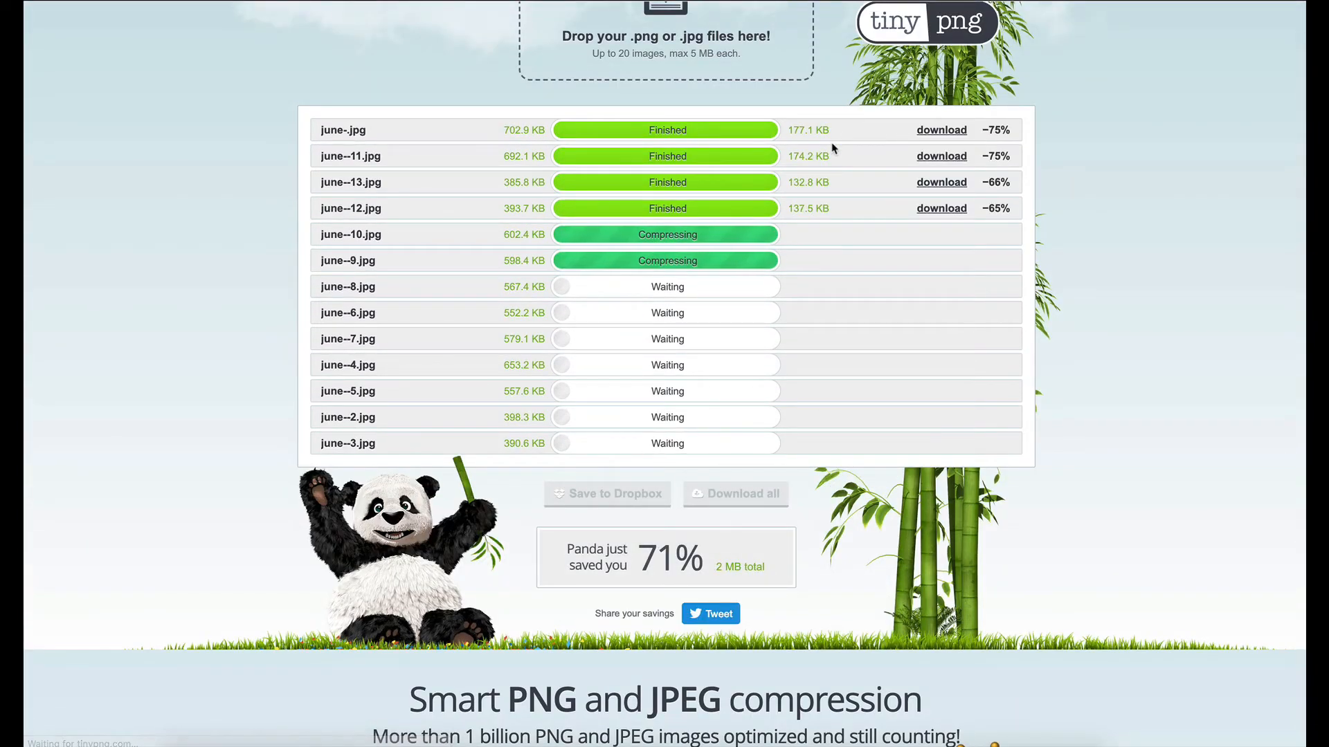
pyautogui.moveTo(665, 578)
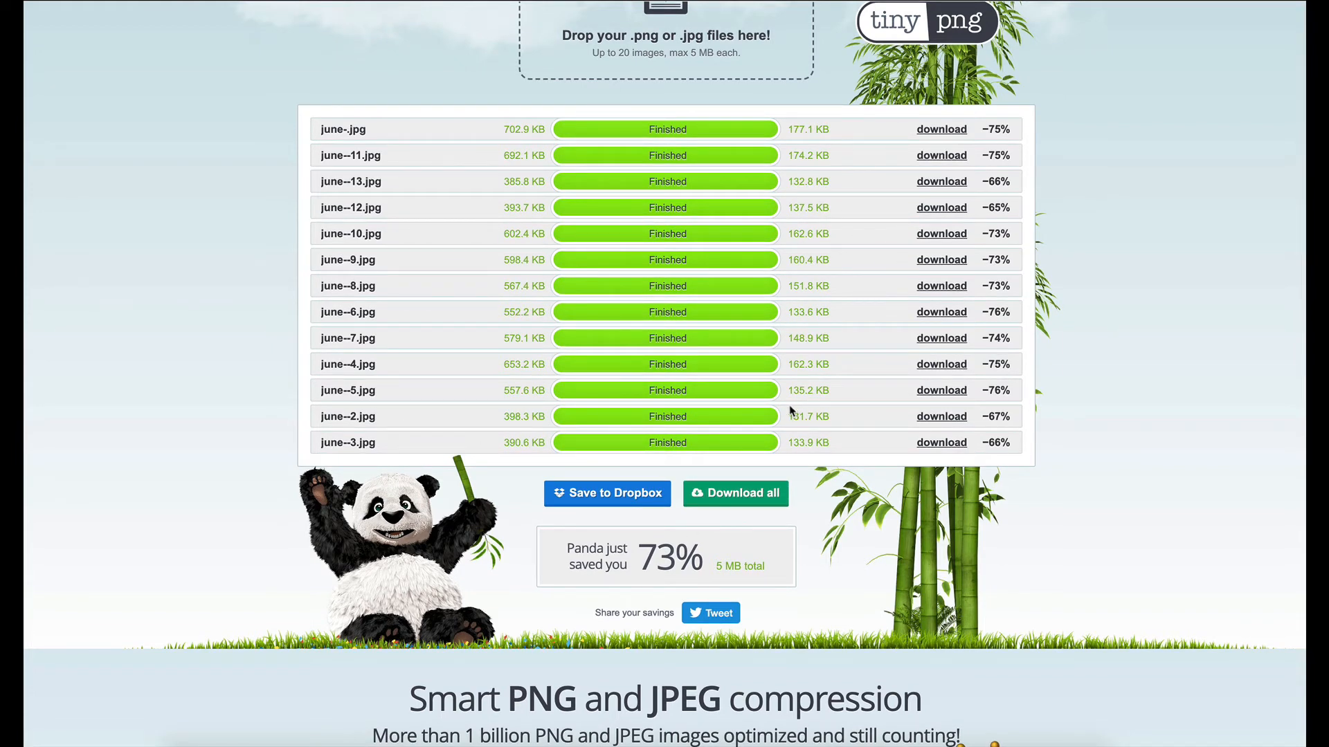
pyautogui.moveTo(735, 493)
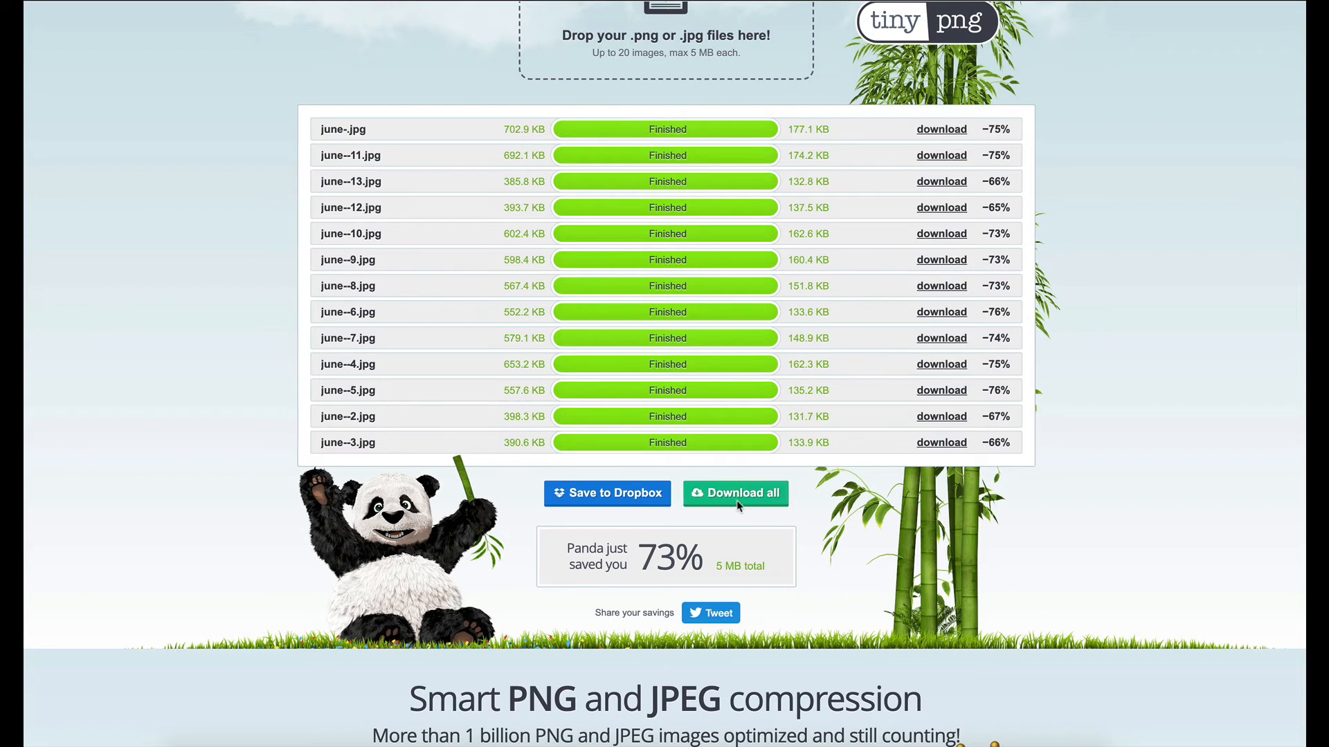
# Step: Download all as a tinified folder and inspect june--6.jpg at 134 KB, 1400×1867
pyautogui.click(735, 493)
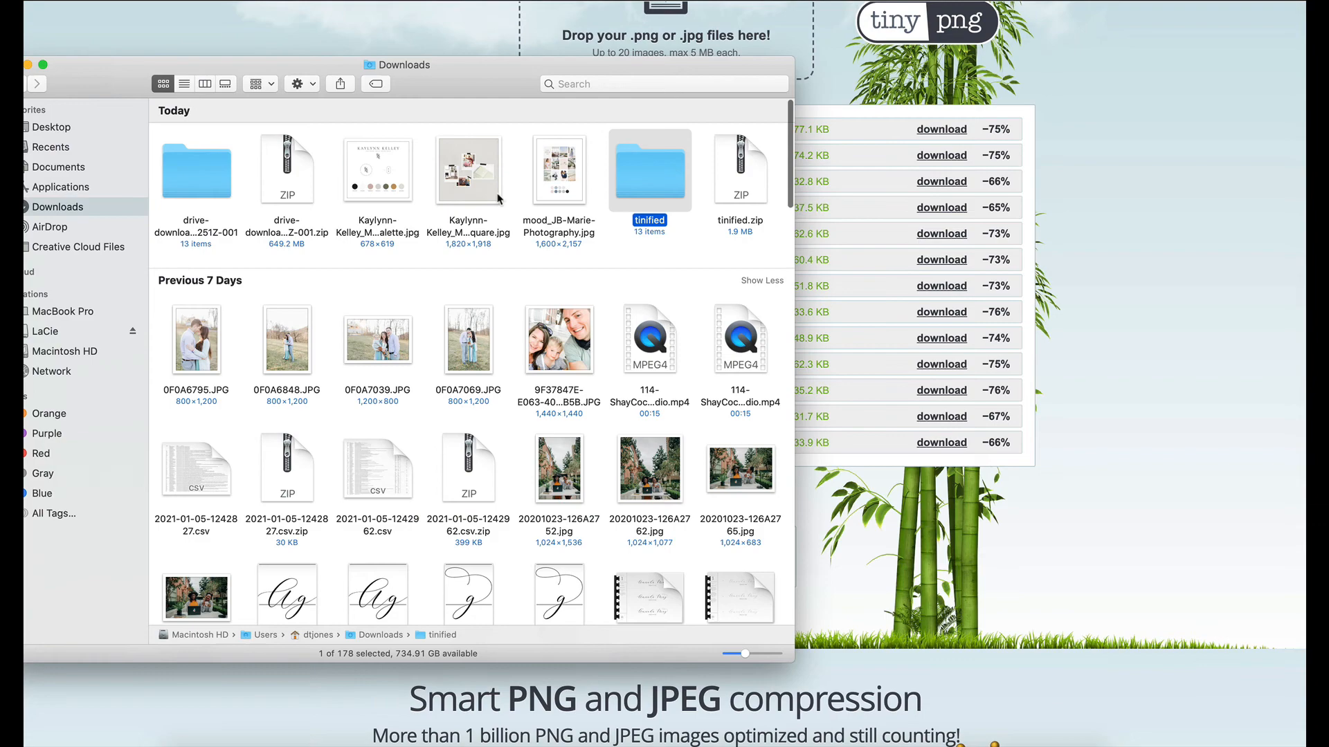
pyautogui.doubleClick(649, 170)
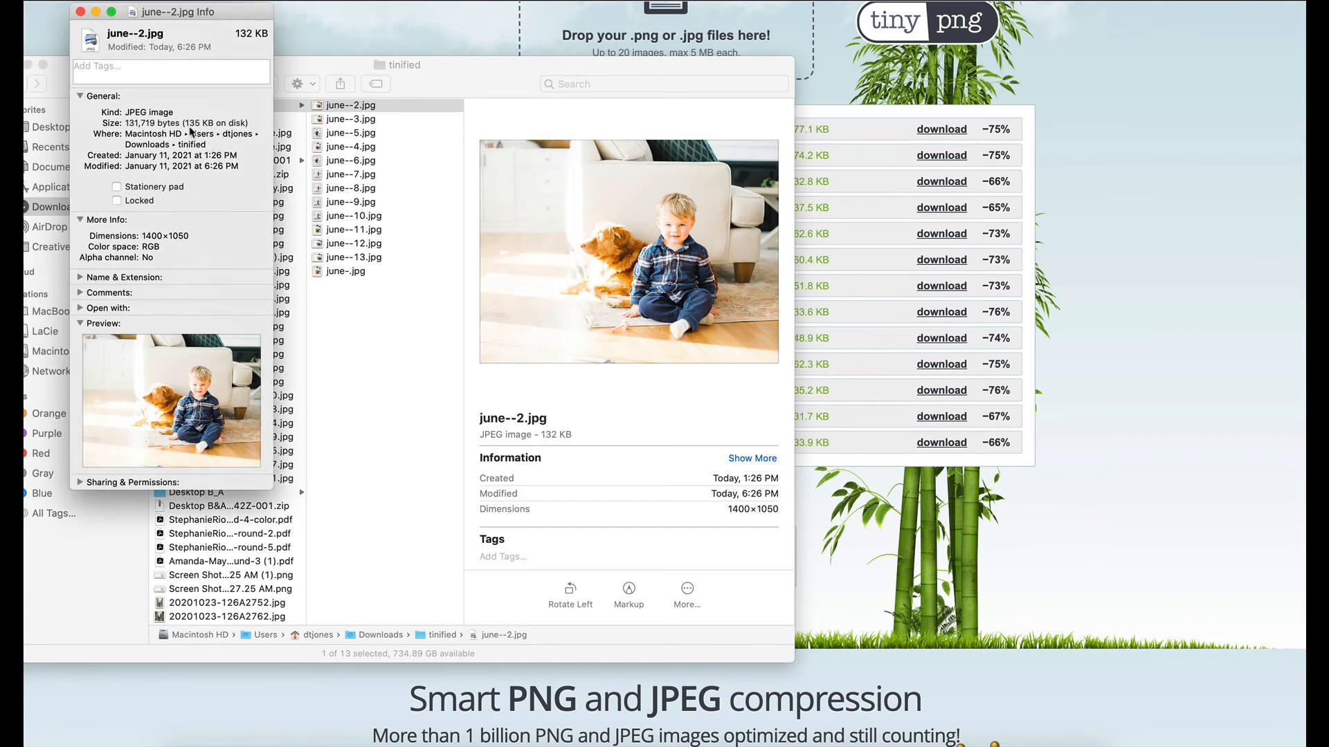
pyautogui.moveTo(212, 134)
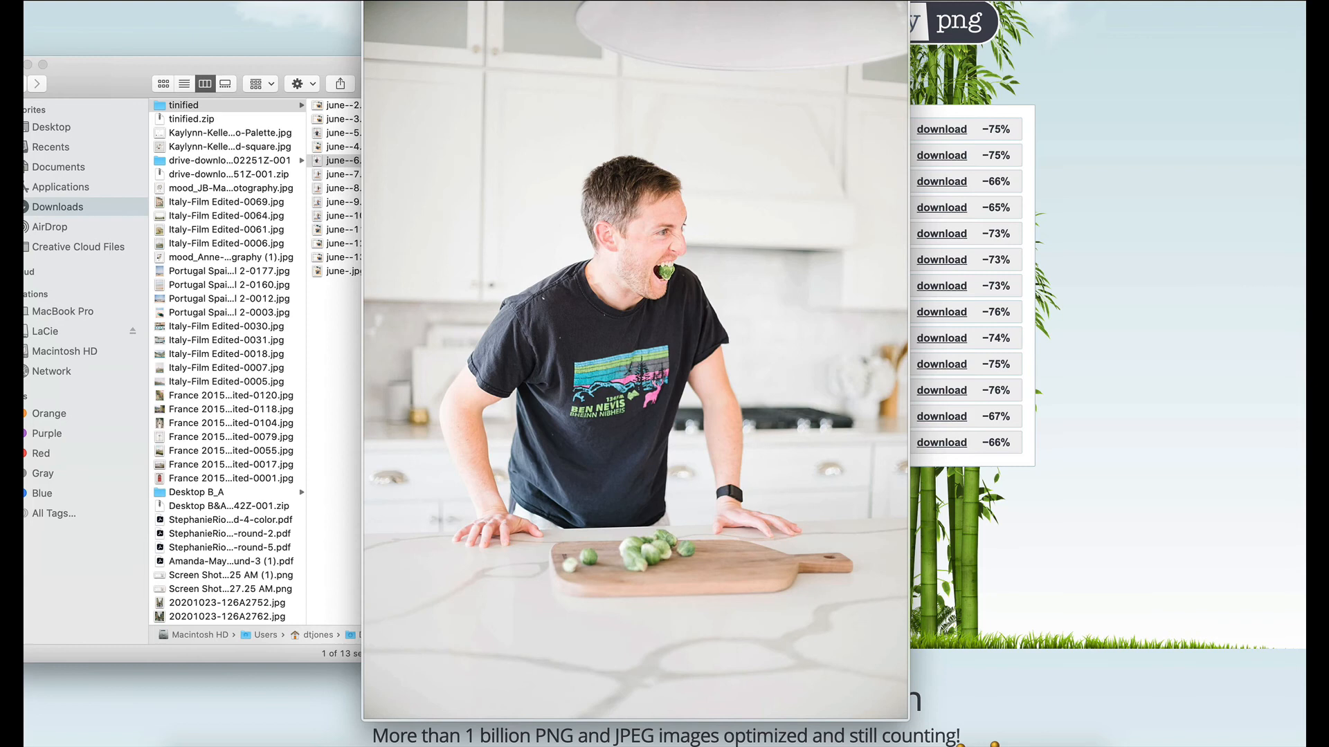
pyautogui.click(349, 160)
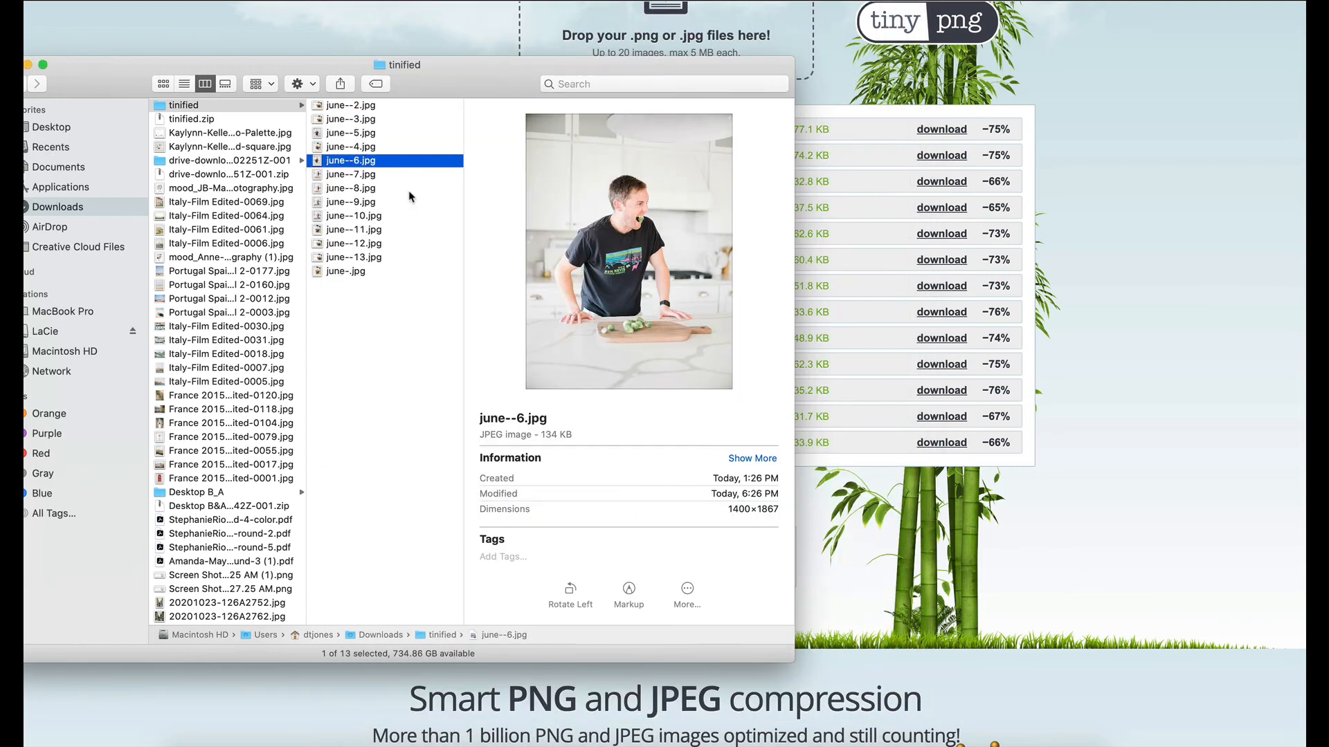
pyautogui.moveTo(409, 220)
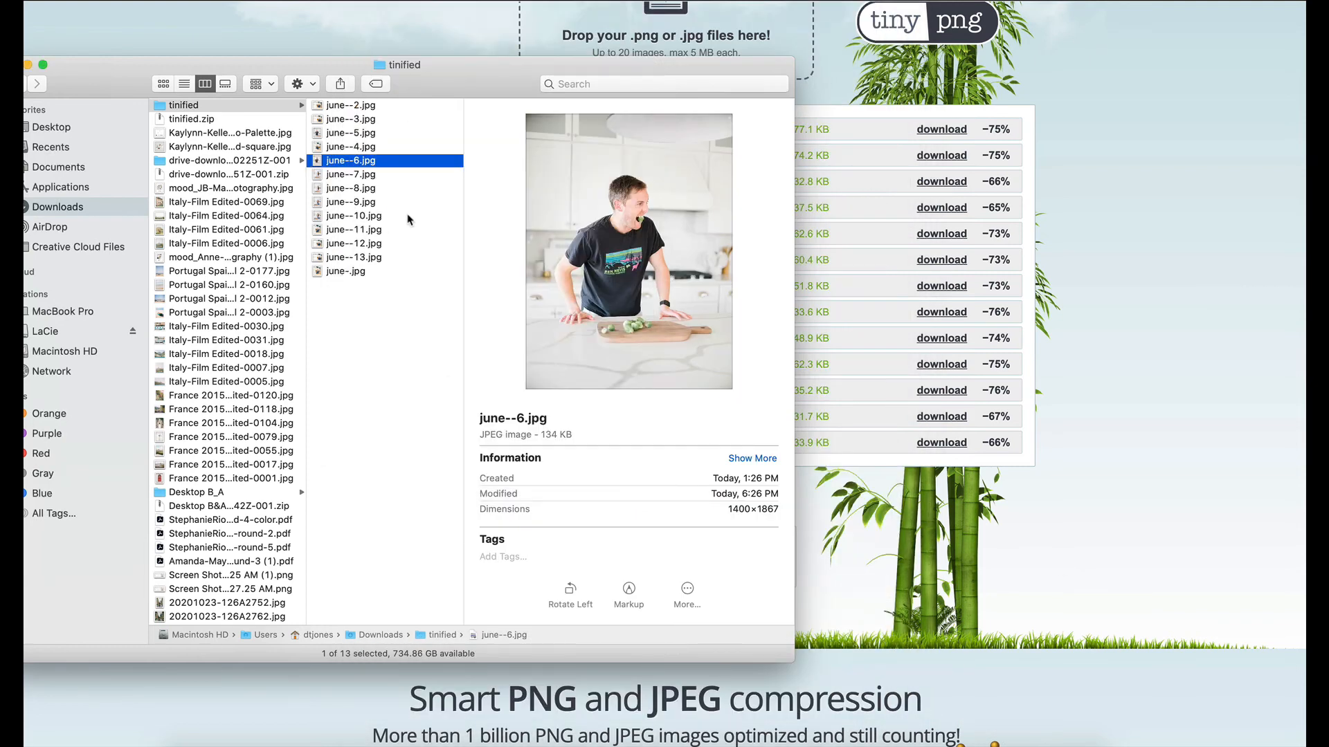